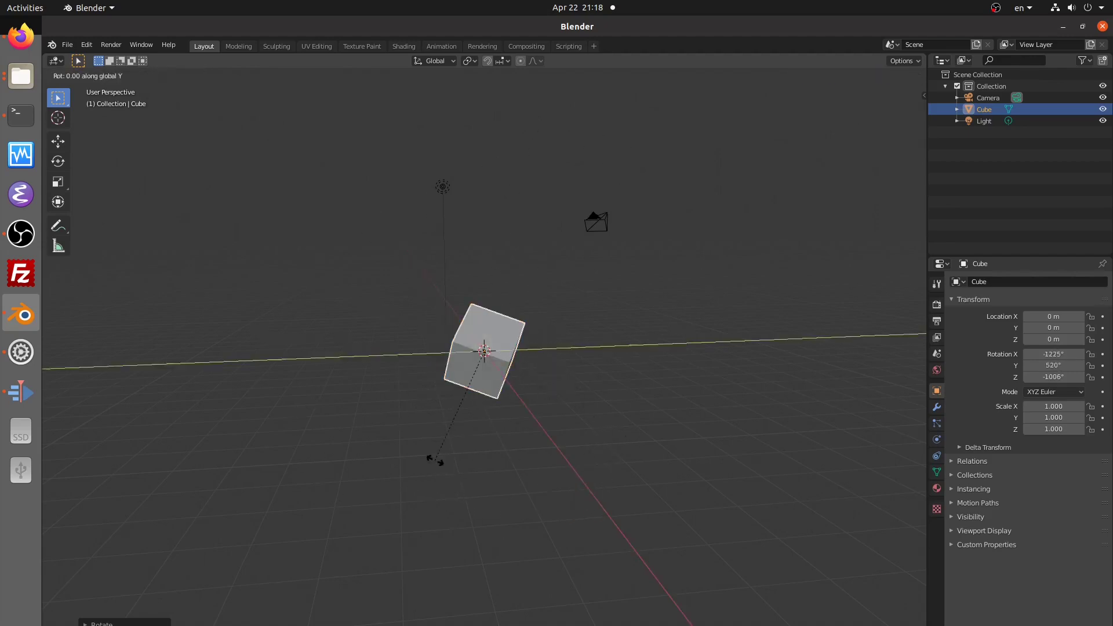
Rotate the selected cube about the global Y axis with a mouse drag
left_click_drag(437, 458, 319, 404)
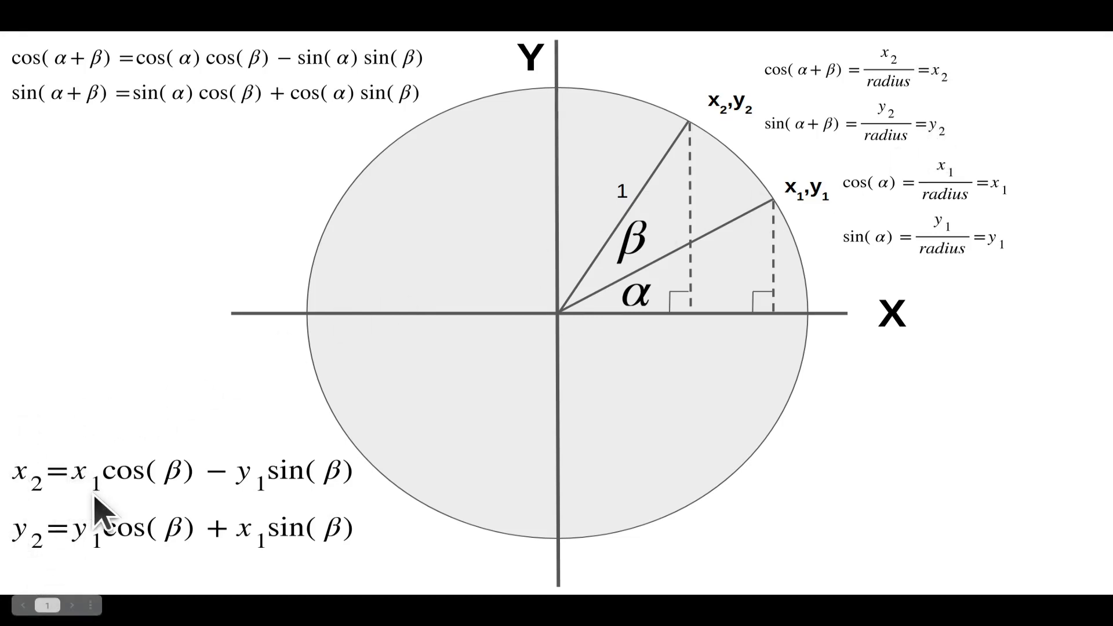
mouse_move(139, 508)
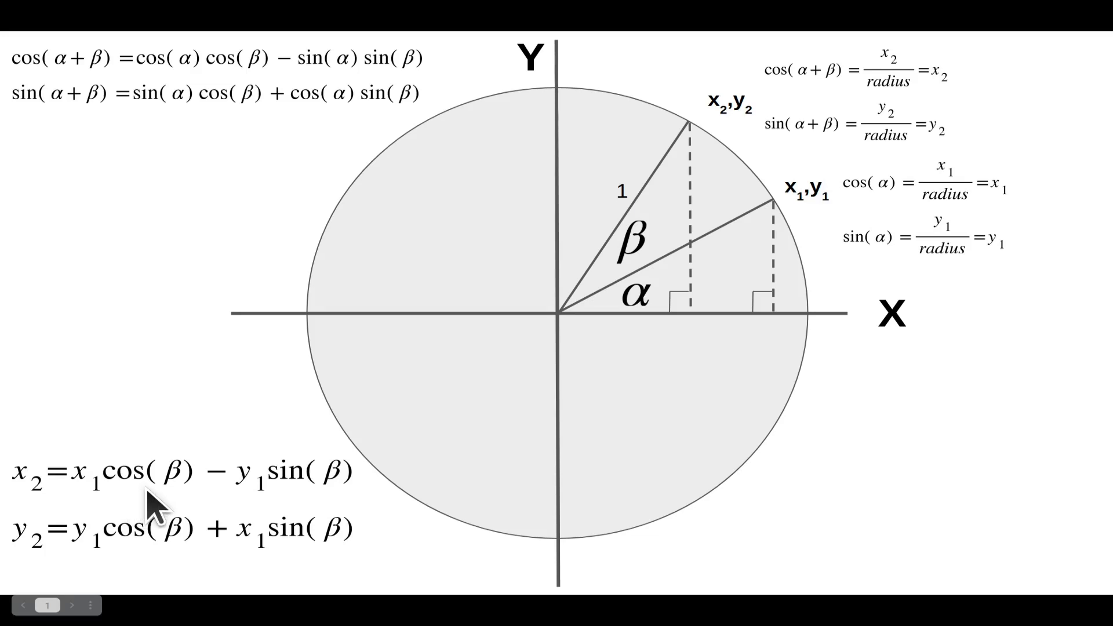
mouse_move(86, 560)
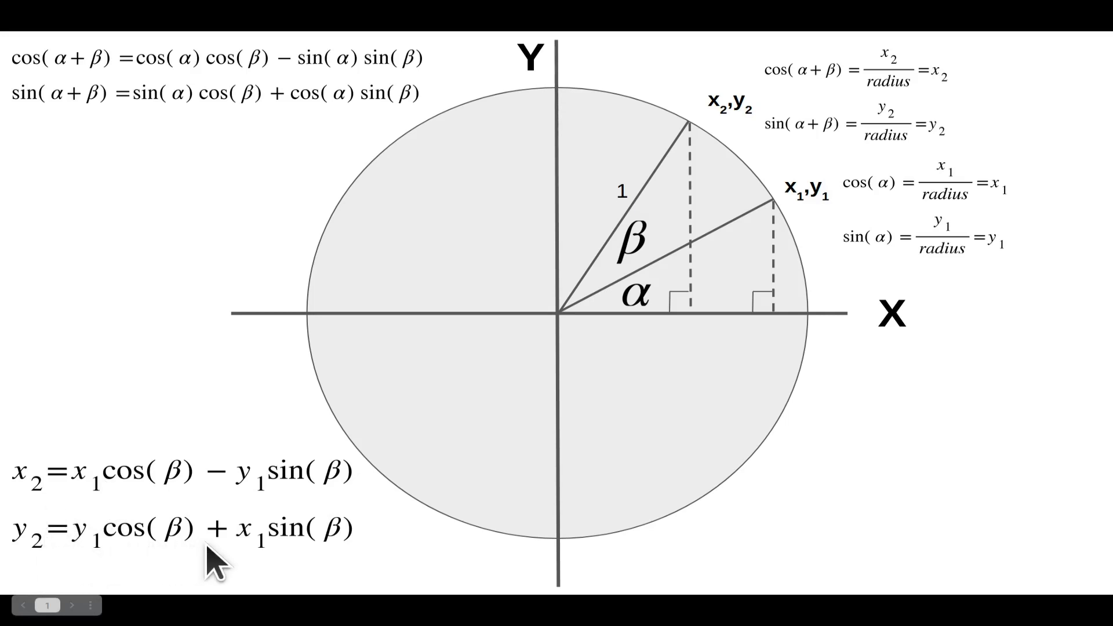
mouse_move(327, 561)
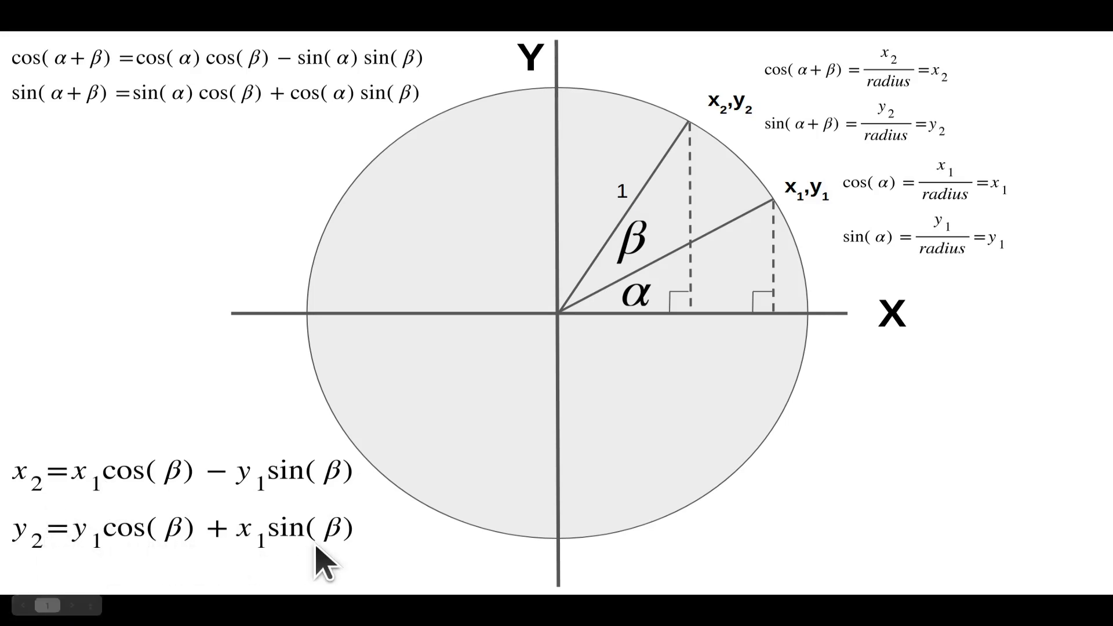
mouse_move(132, 380)
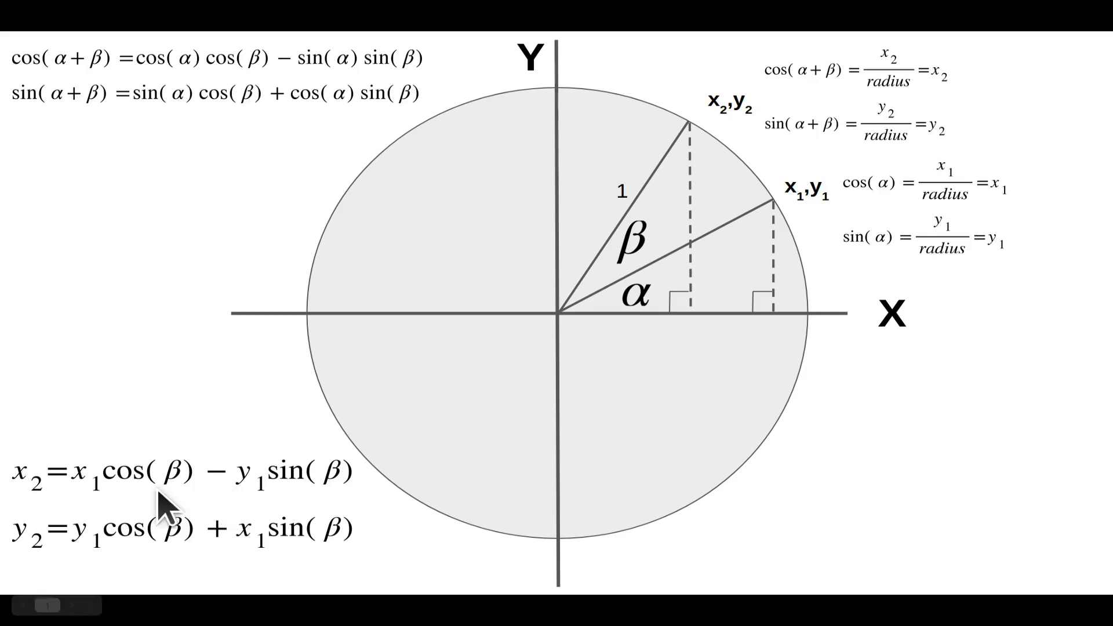
mouse_move(57, 554)
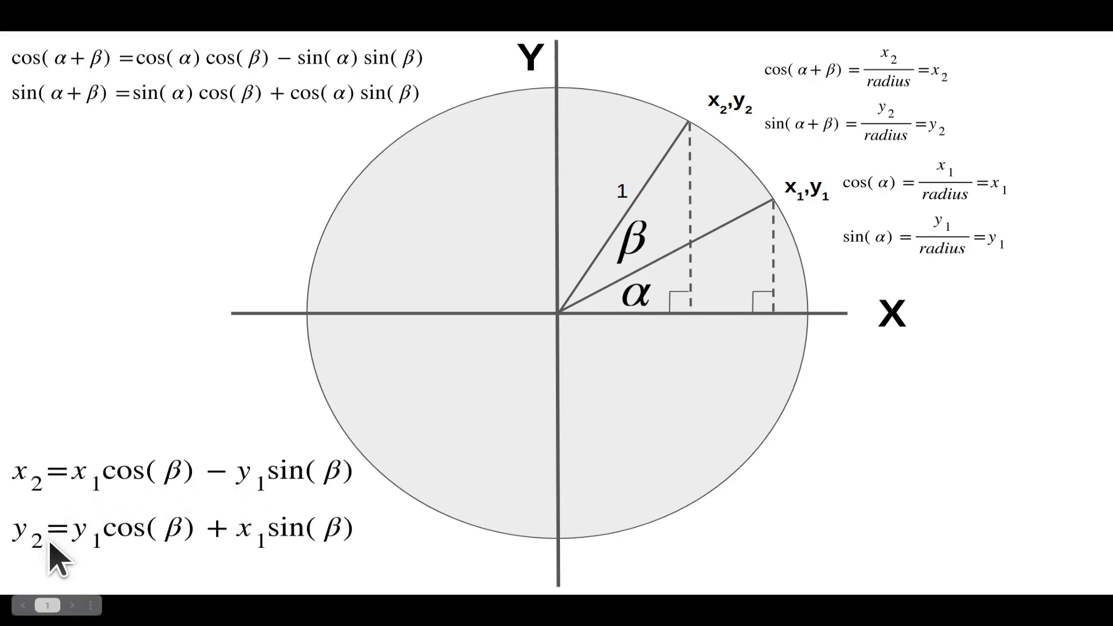
mouse_move(61, 504)
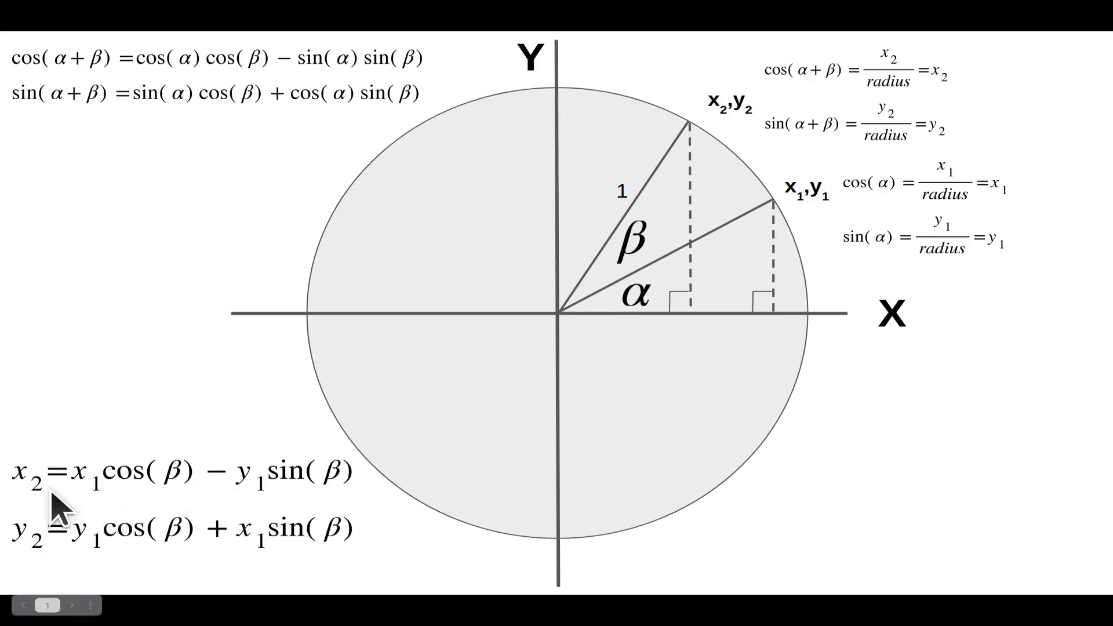
mouse_move(57, 508)
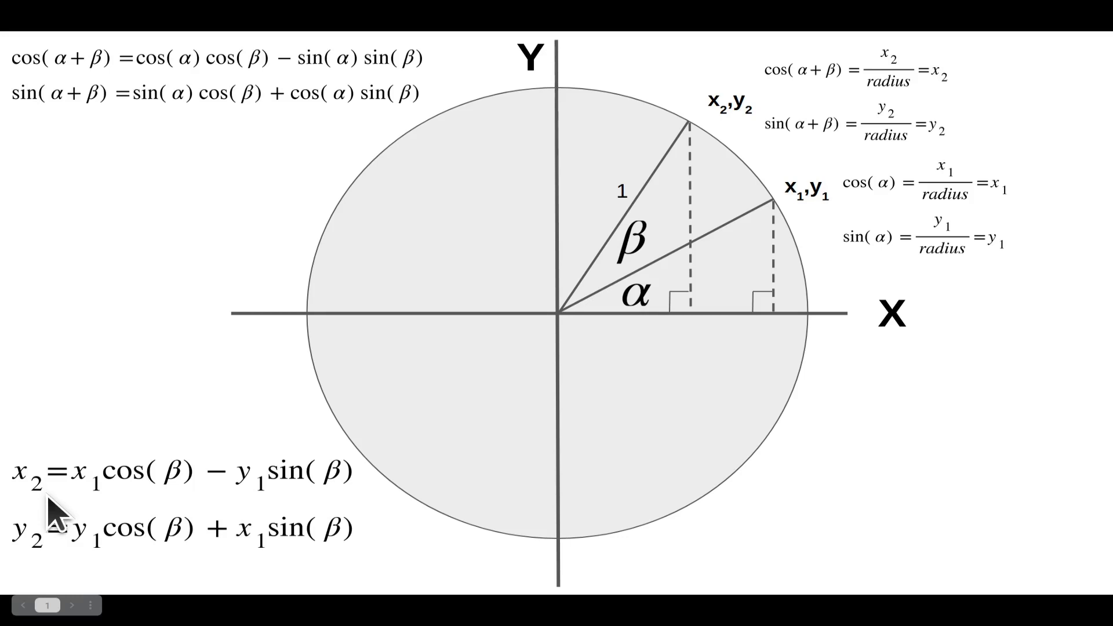
left_click(51, 605)
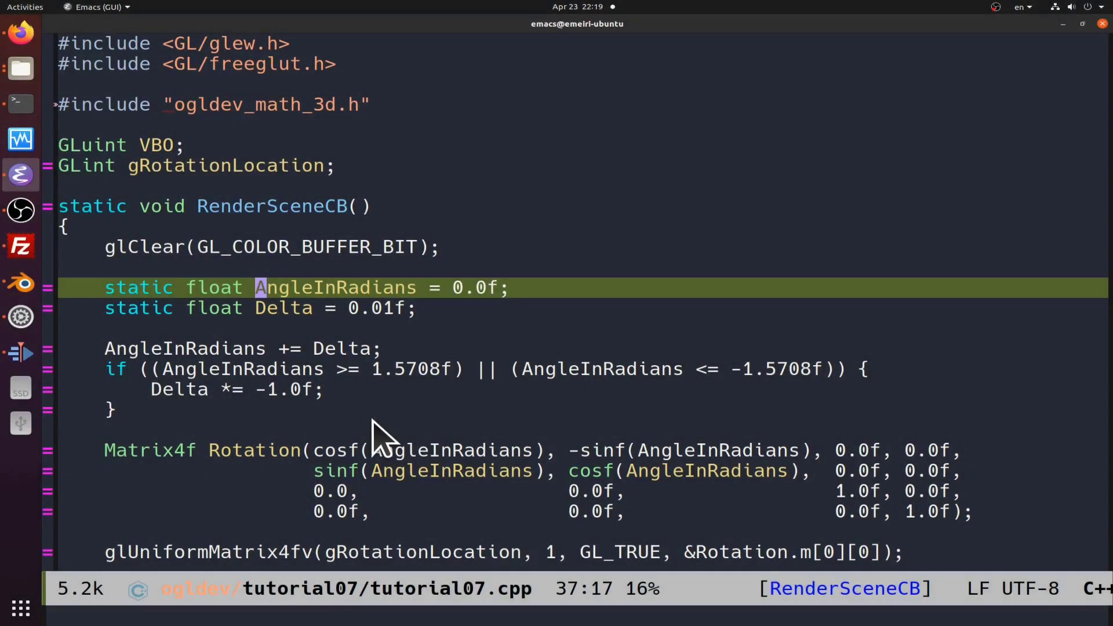
mouse_move(398, 419)
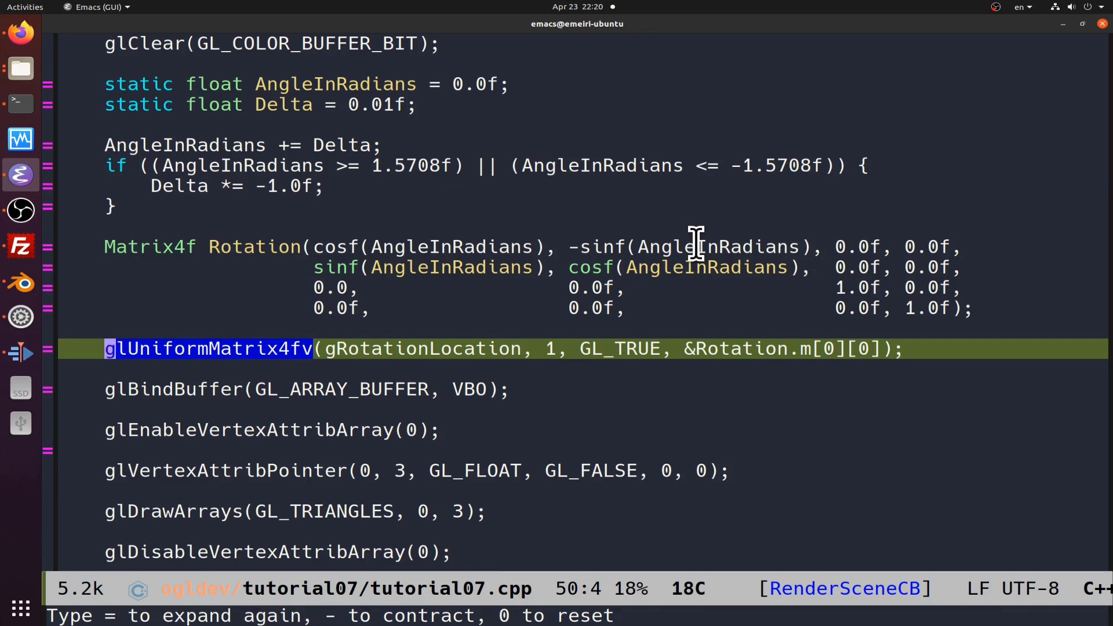
key("C-x b")
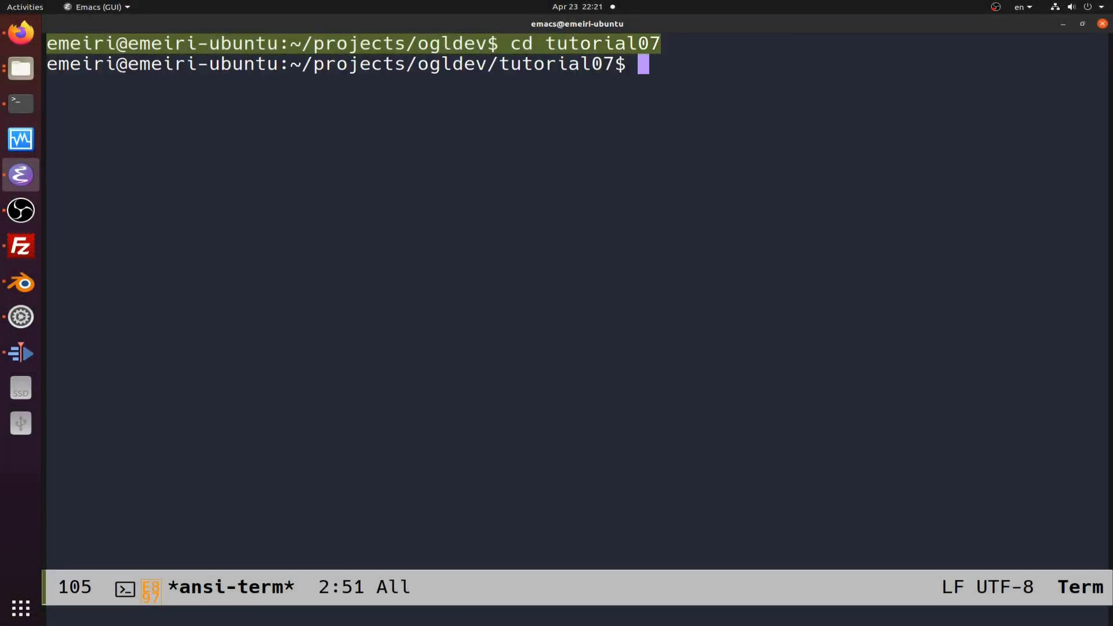
Run ./build.sh and launch ./tutorial07 to show the red triangle window
type("./build.sh")
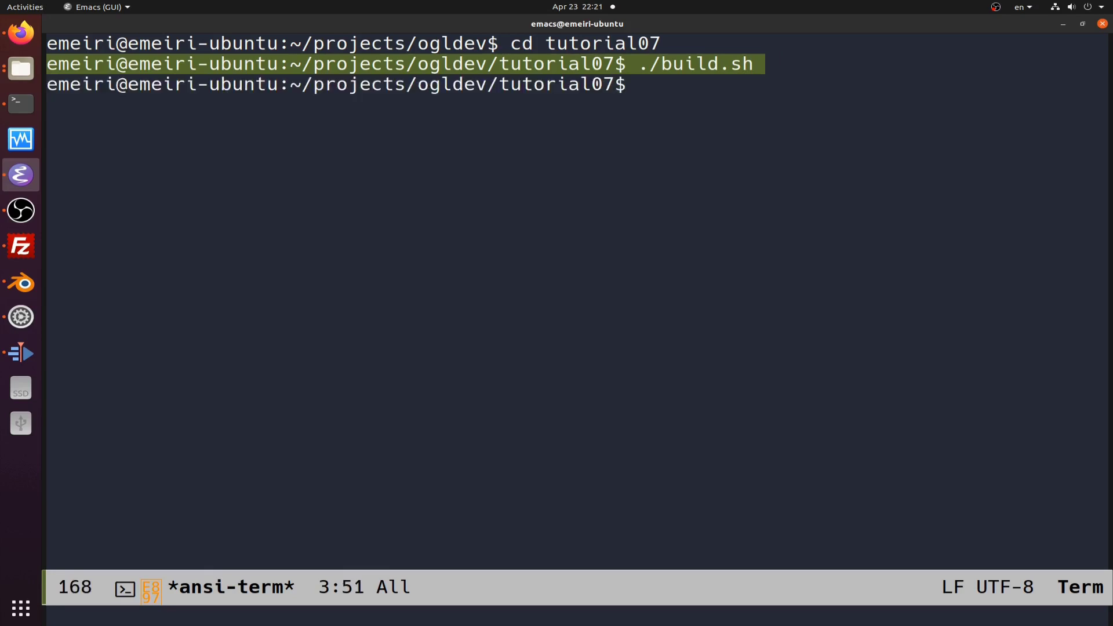
type("./tutorial07")
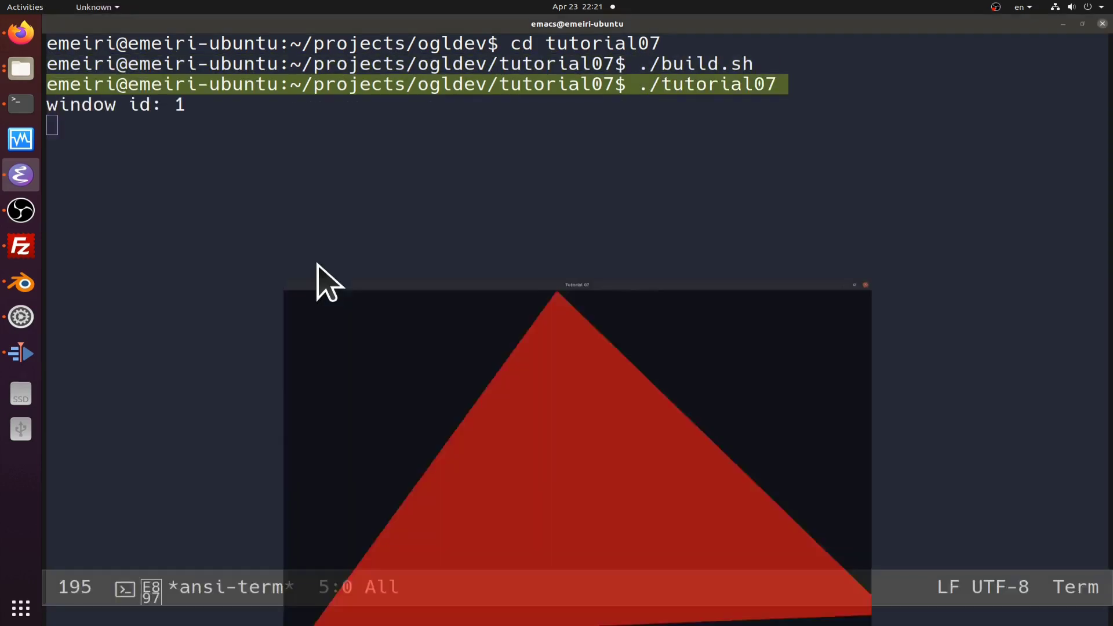